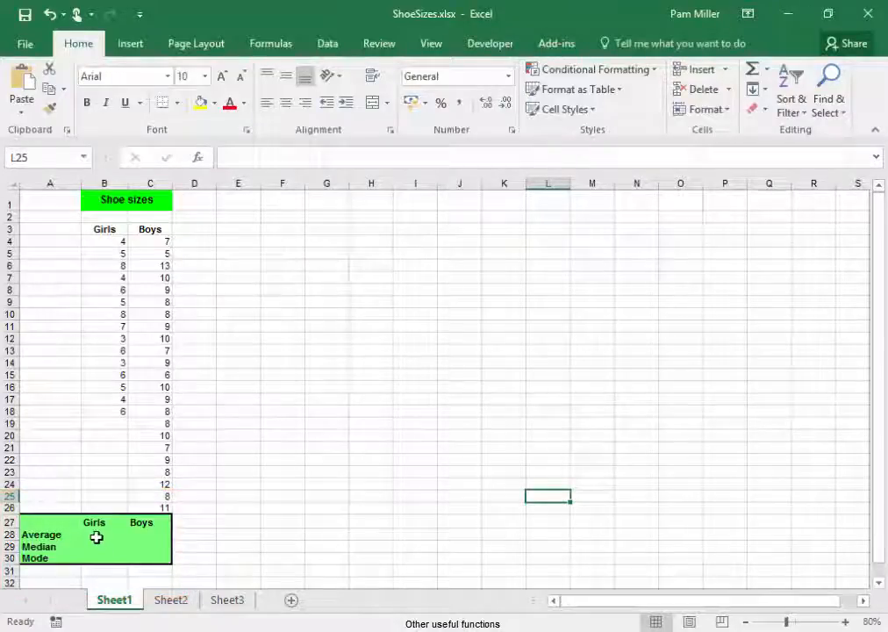
Enter =AVERAGE over the Girls sizes in column B into cell B28
left_click(105, 535)
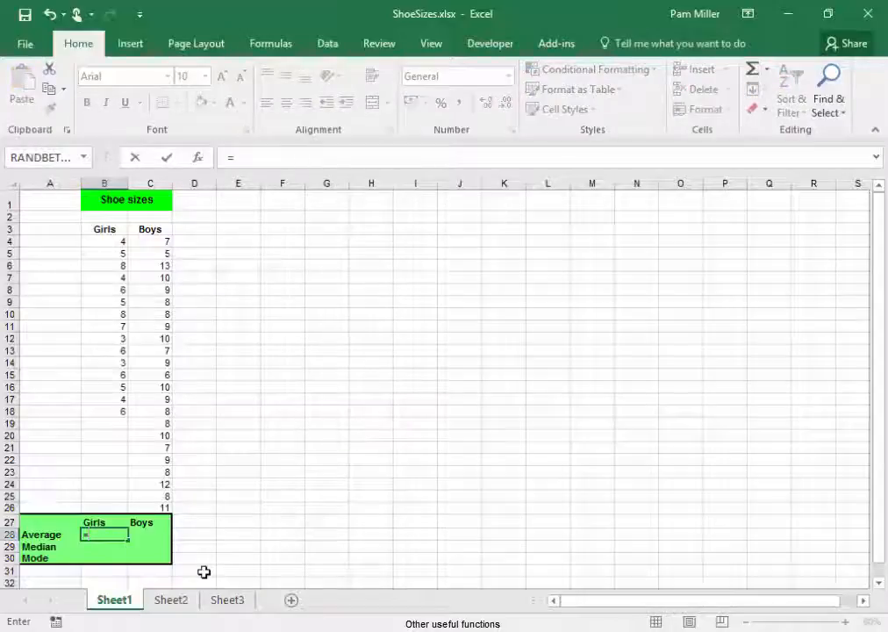
type("=av")
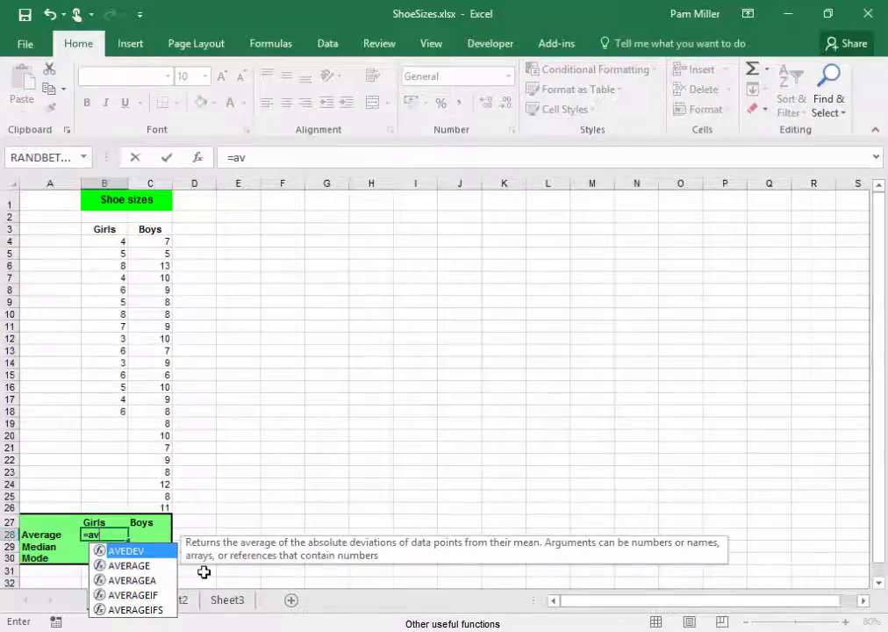
type("e")
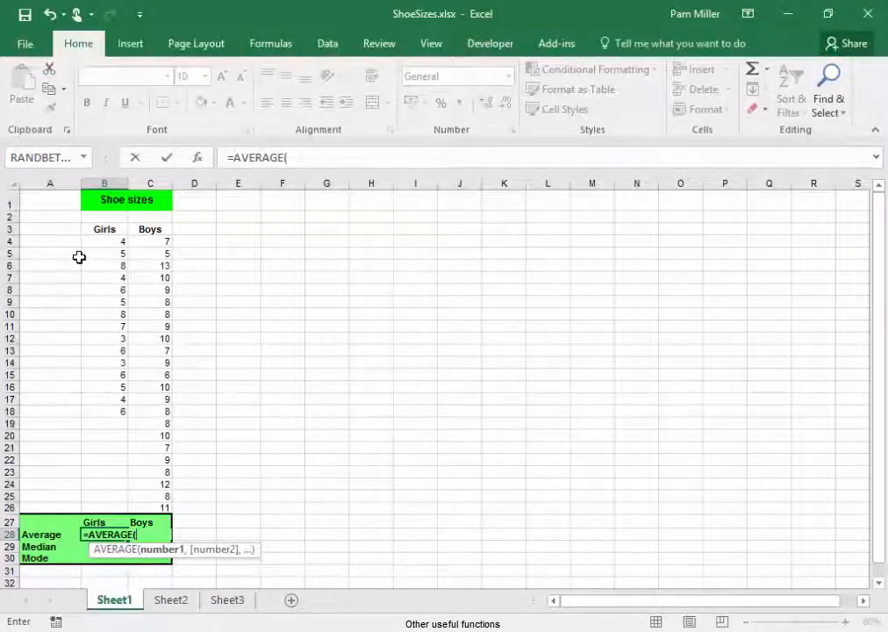
left_click_drag(104, 241, 105, 399)
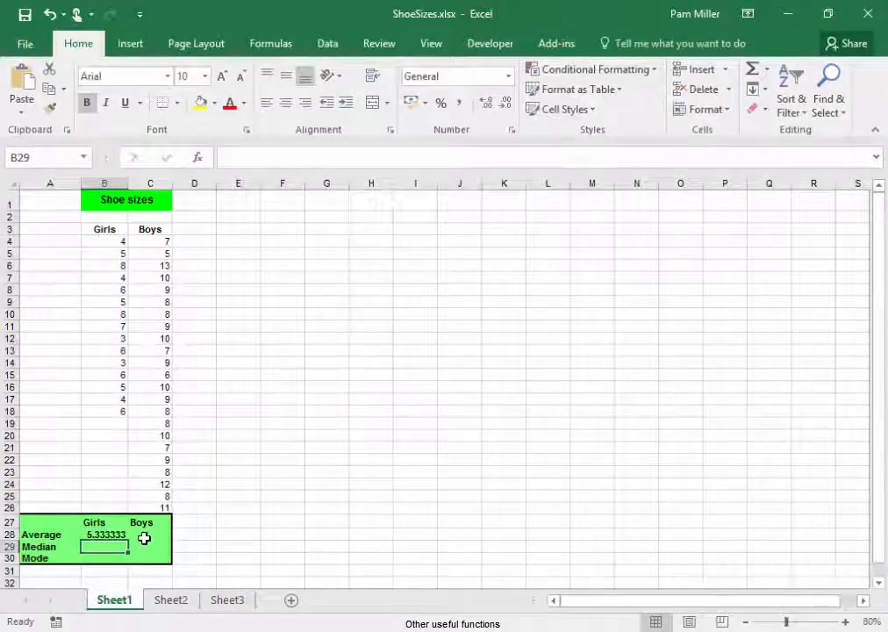
Enter the AVERAGE formula for the Boys sizes in C28, giving 8.73913
type("=a")
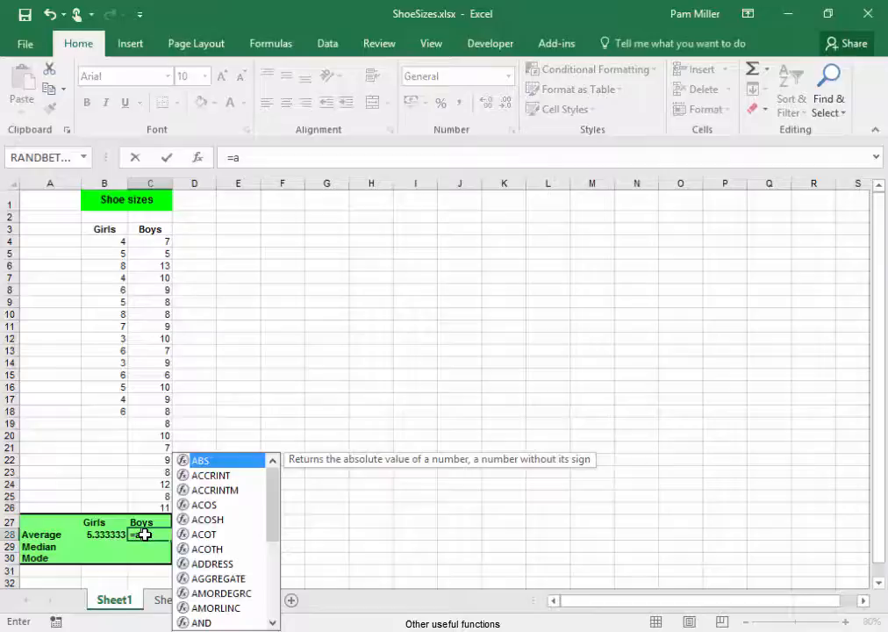
type("ver")
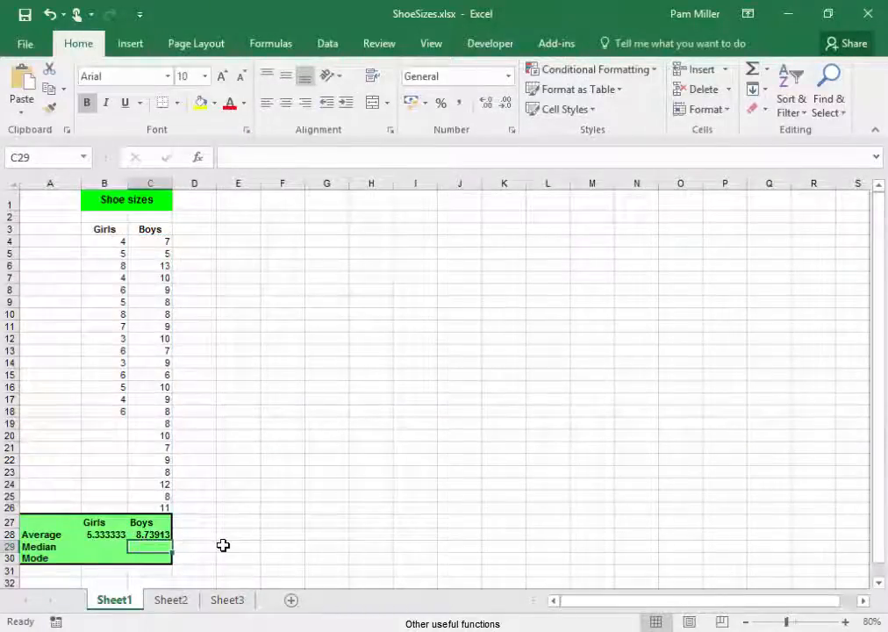
mouse_move(101, 549)
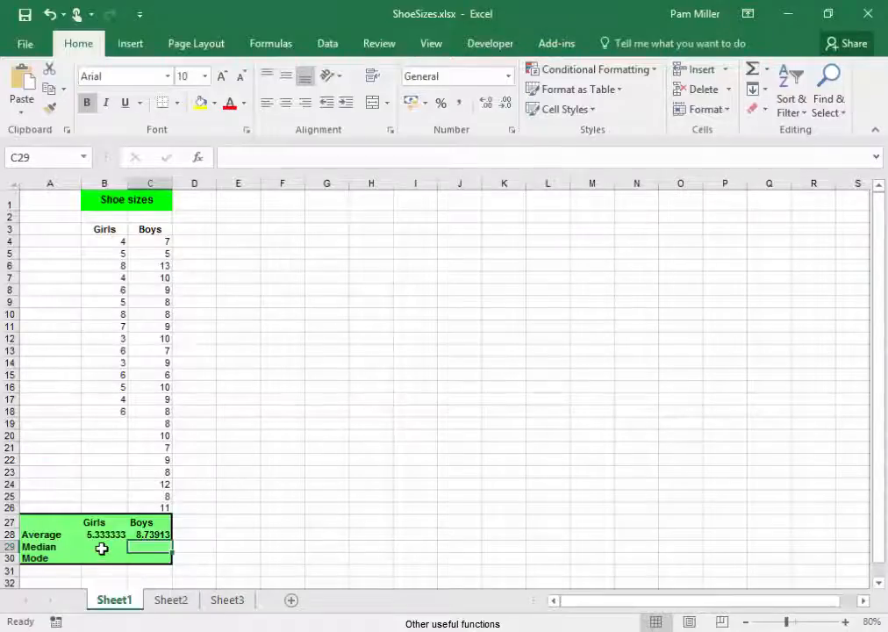
left_click(104, 547)
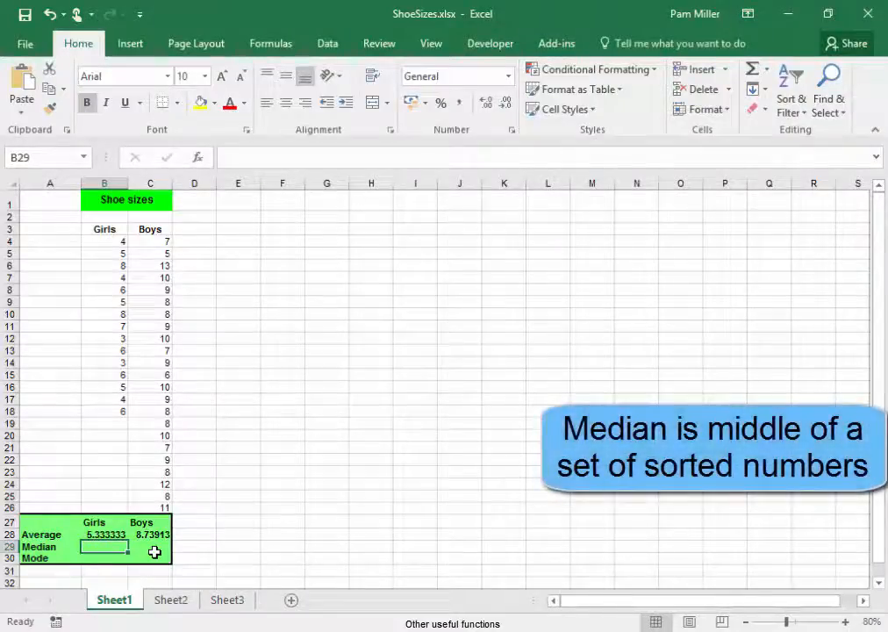
Enter =MEDIAN over the Girls sizes in column B into cell B29
type("=m")
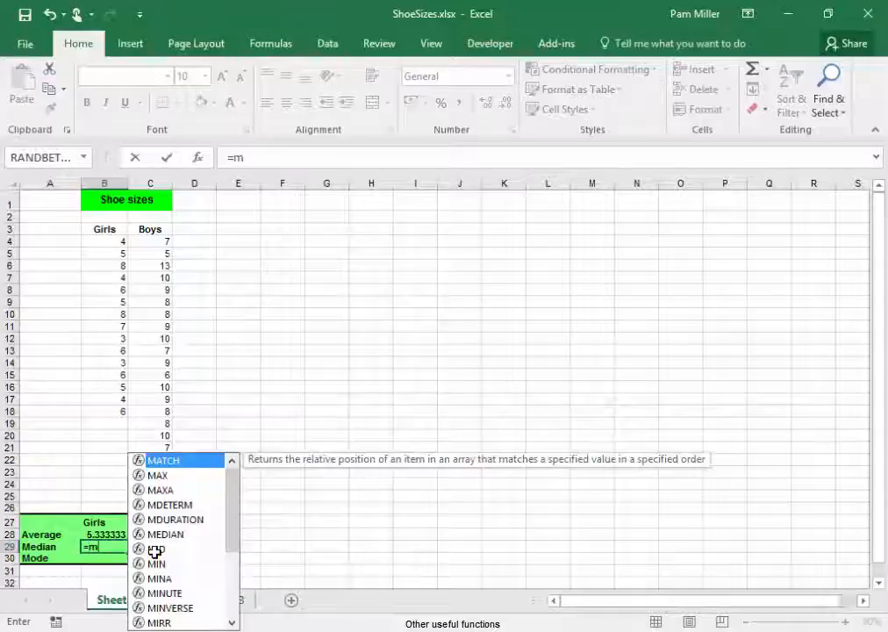
type("e")
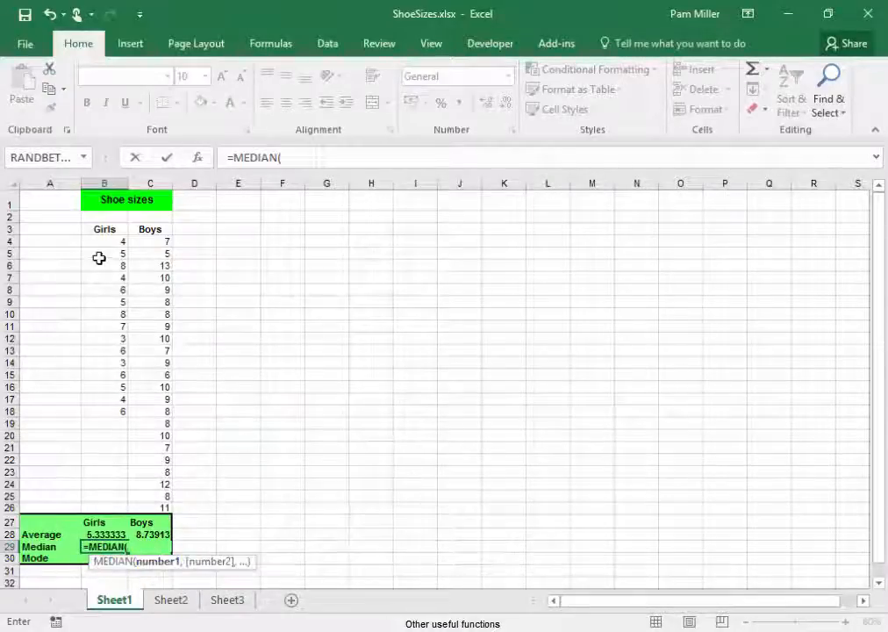
left_click_drag(105, 242, 104, 410)
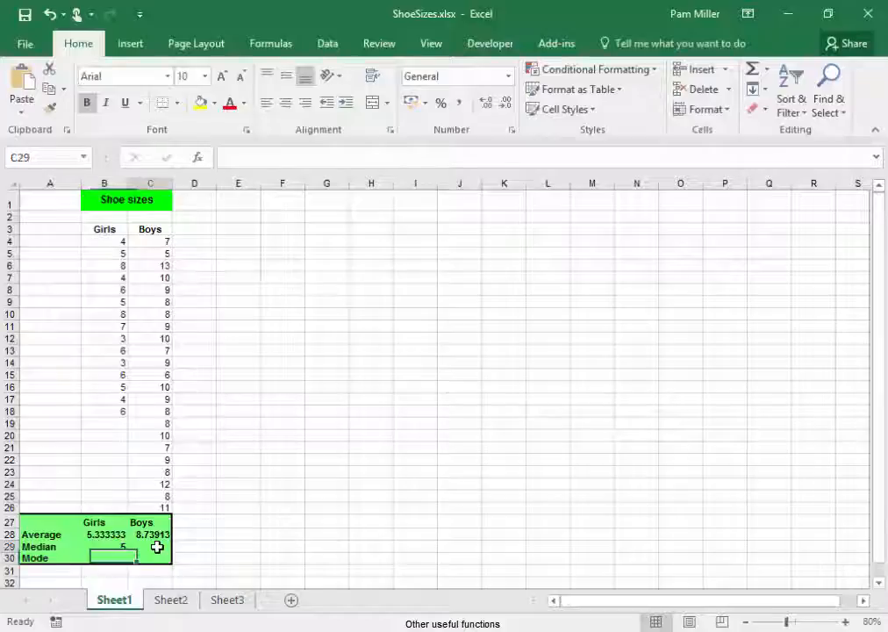
Enter =MEDIAN over Boys sizes C4:C26 into cell C29, giving 9
type("=m")
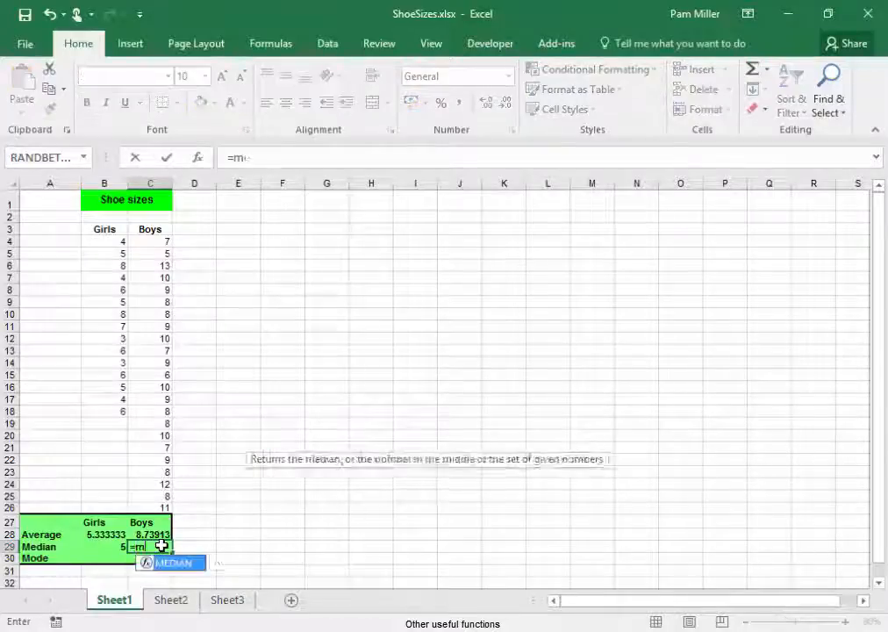
type("edia")
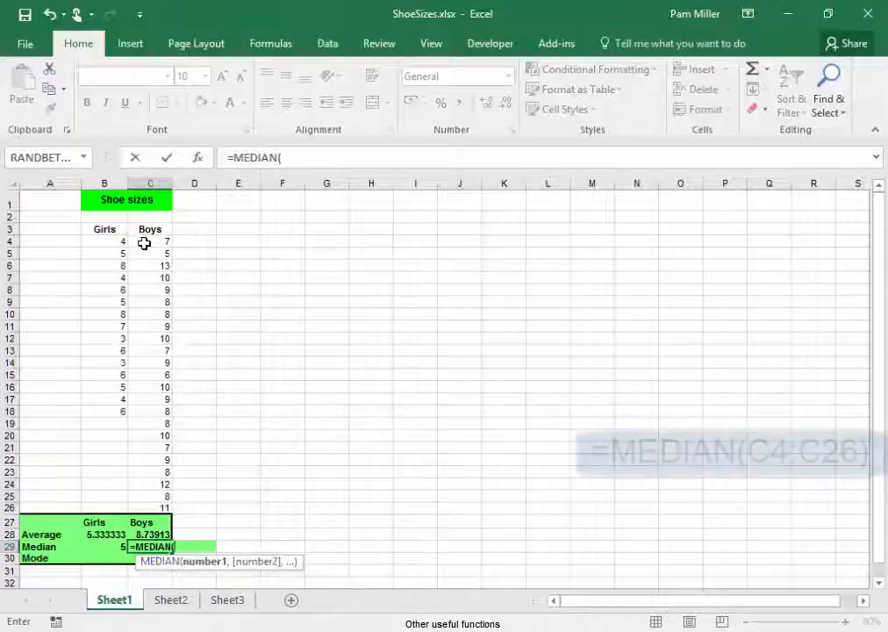
left_click_drag(150, 242, 150, 504)
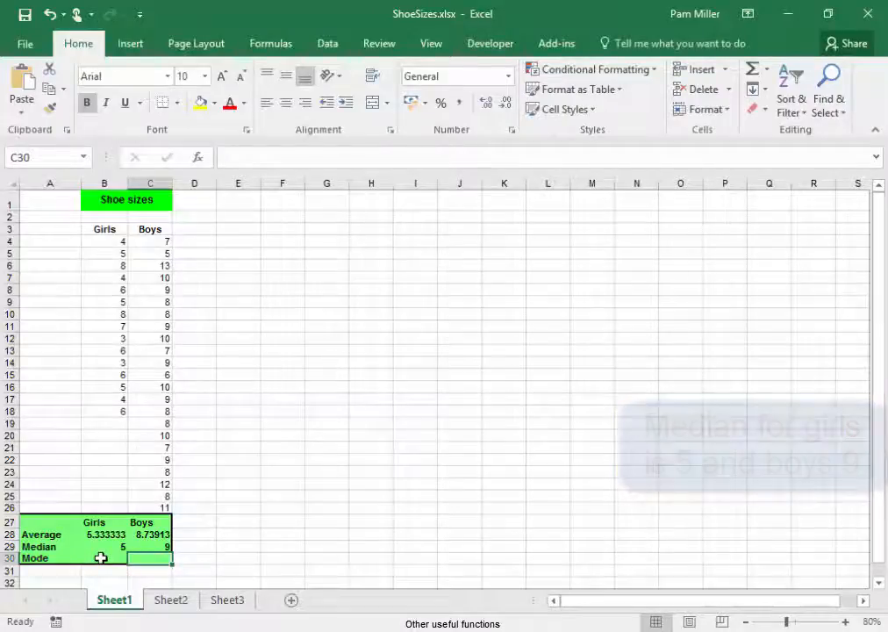
Enter =MODE over Girls sizes B4:B18 into cell B30, giving 6
left_click(105, 557)
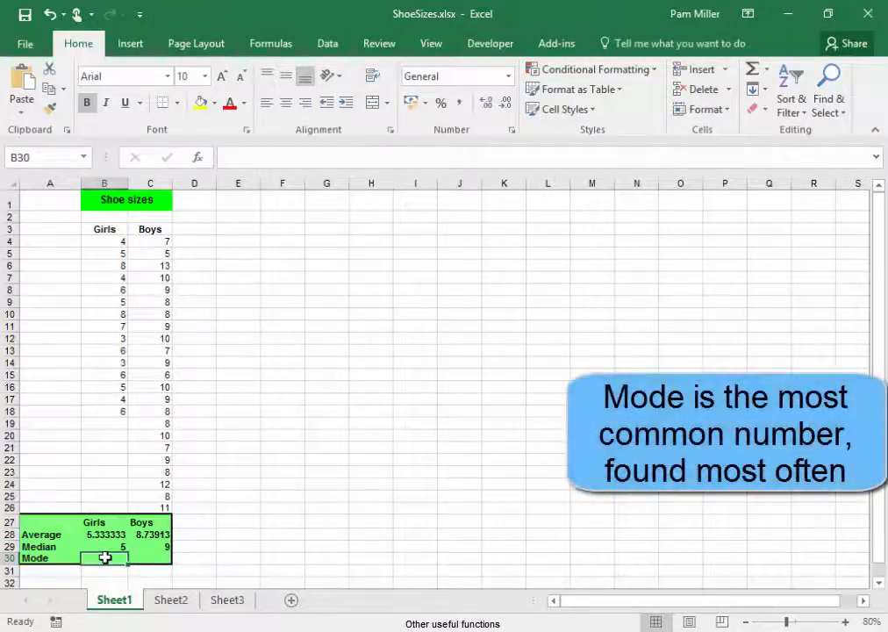
type("=m")
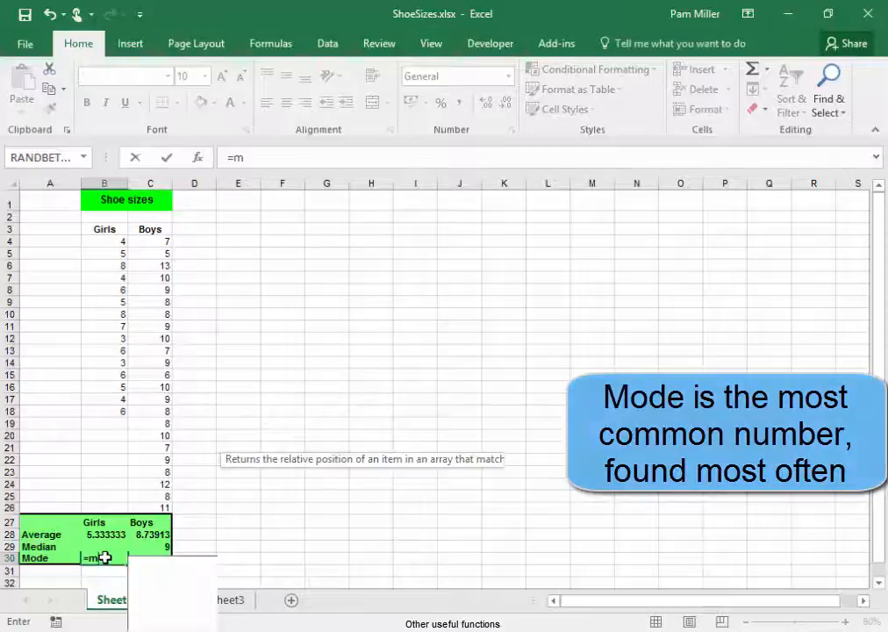
type("o")
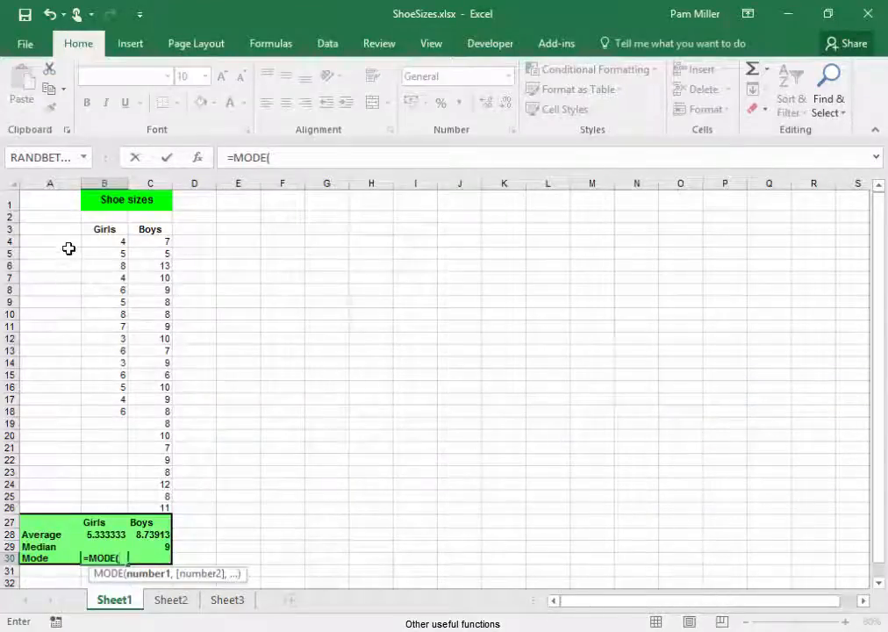
left_click_drag(103, 241, 104, 410)
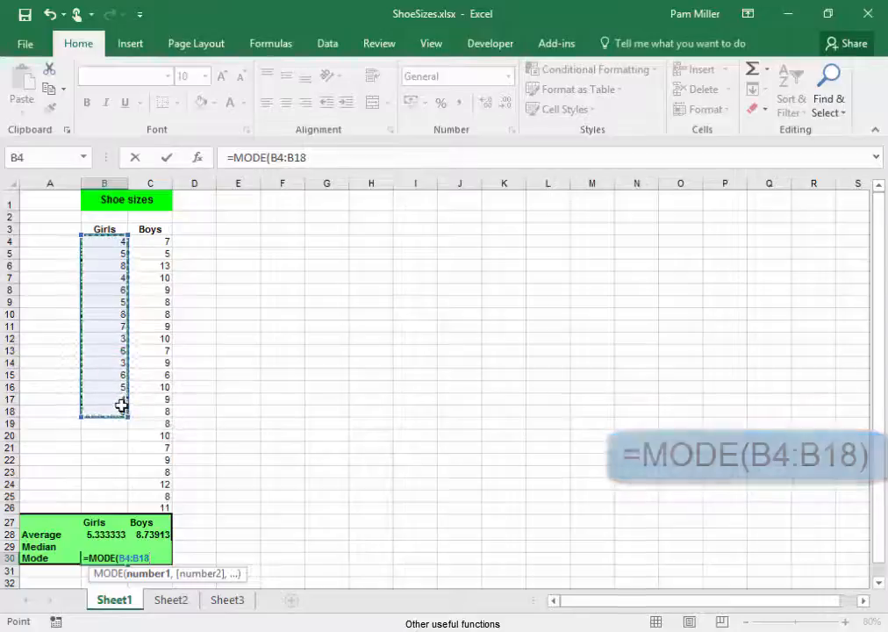
key("enter")
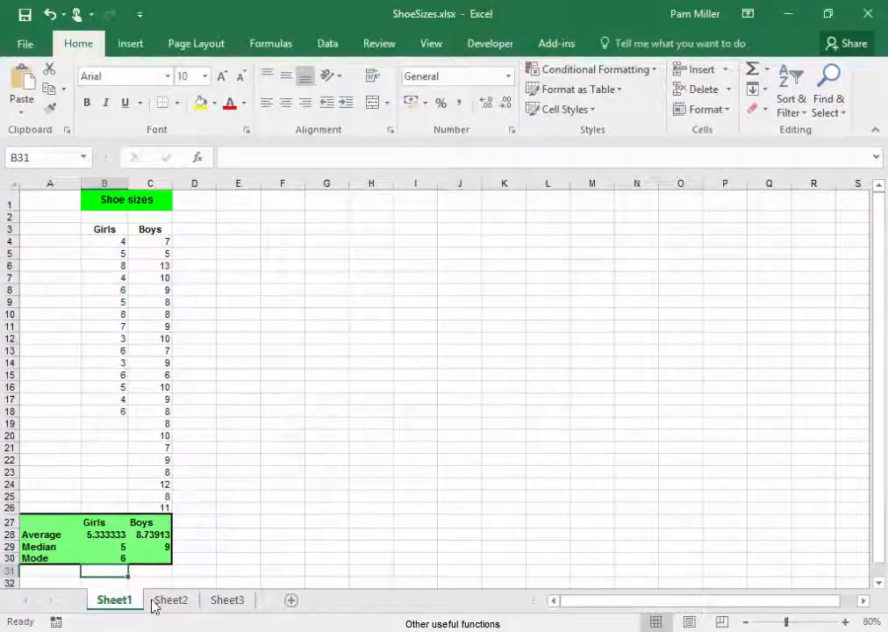
Begin typing =mode( in cell C30 for the Boys sizes
left_click(149, 559)
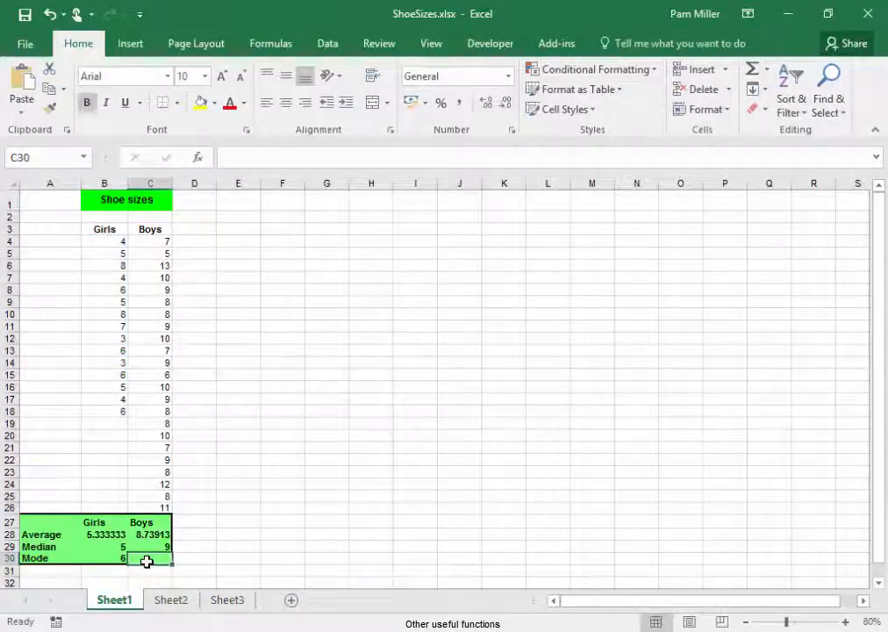
type("=mode(")
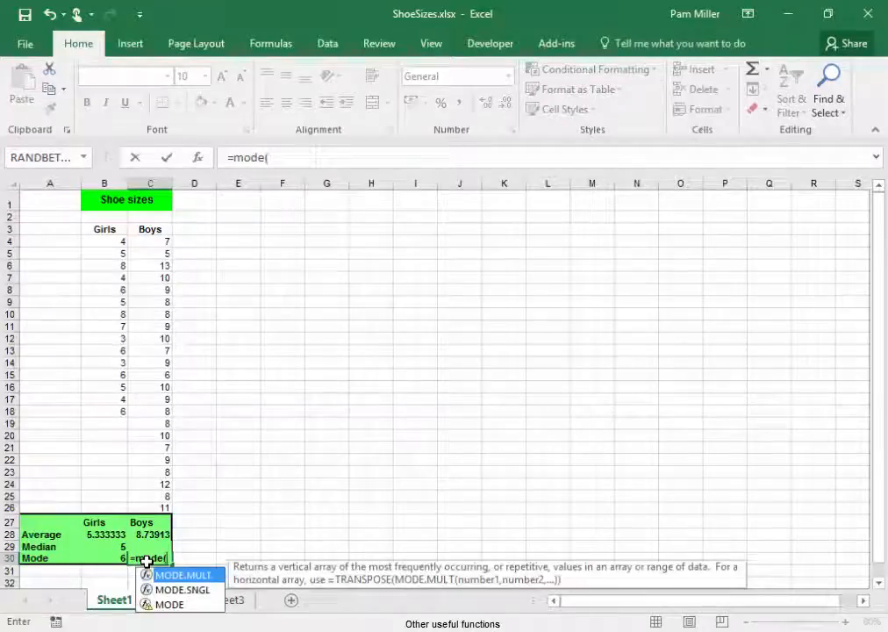